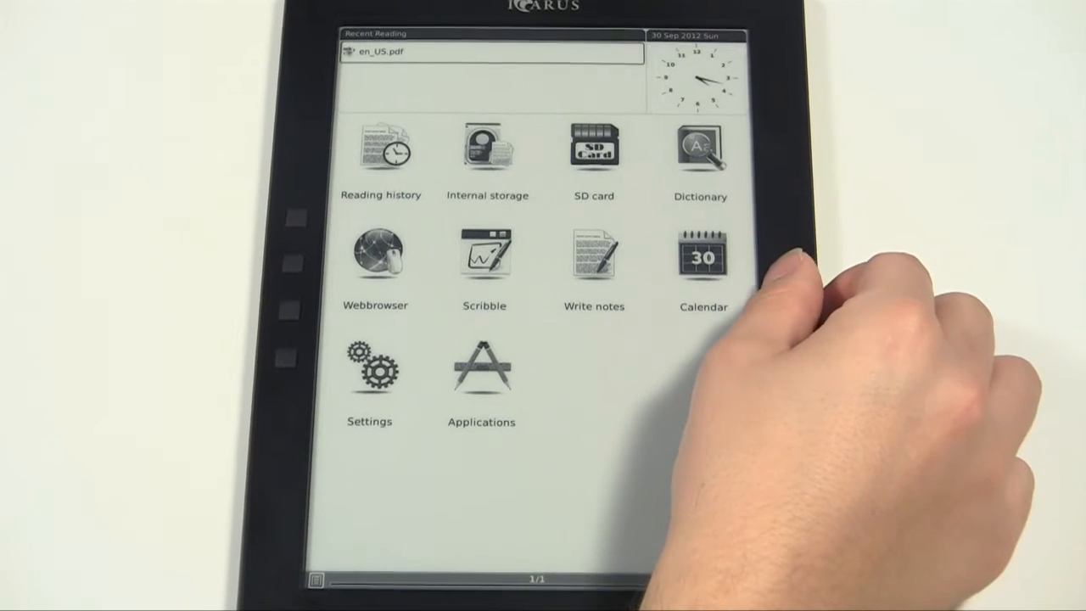
Browse the home menu icons with the joystick, land on Reading history and enter it.
left_click(589, 254)
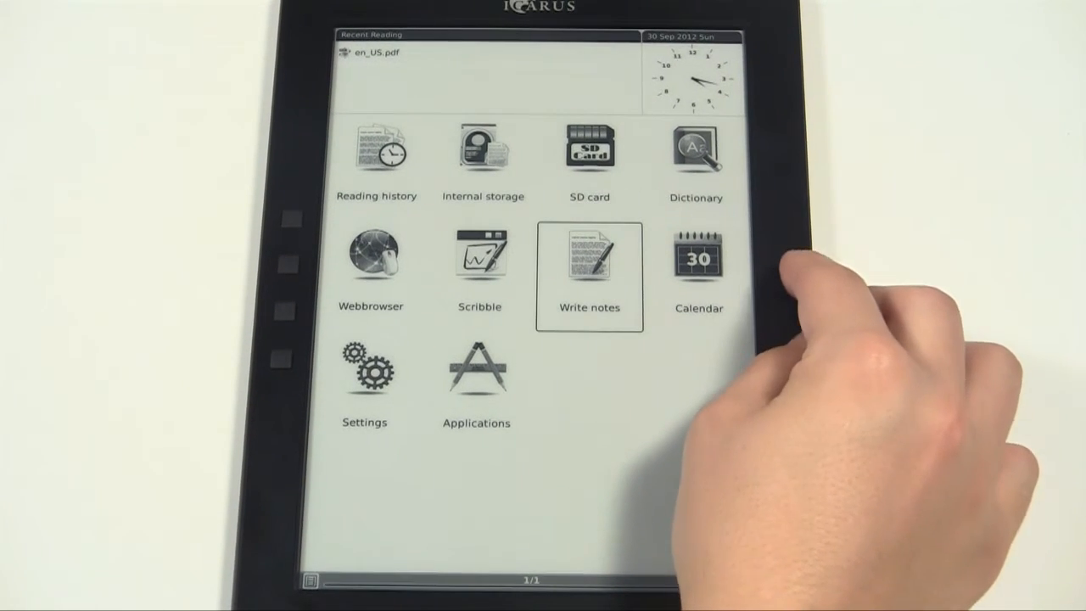
left_click(478, 253)
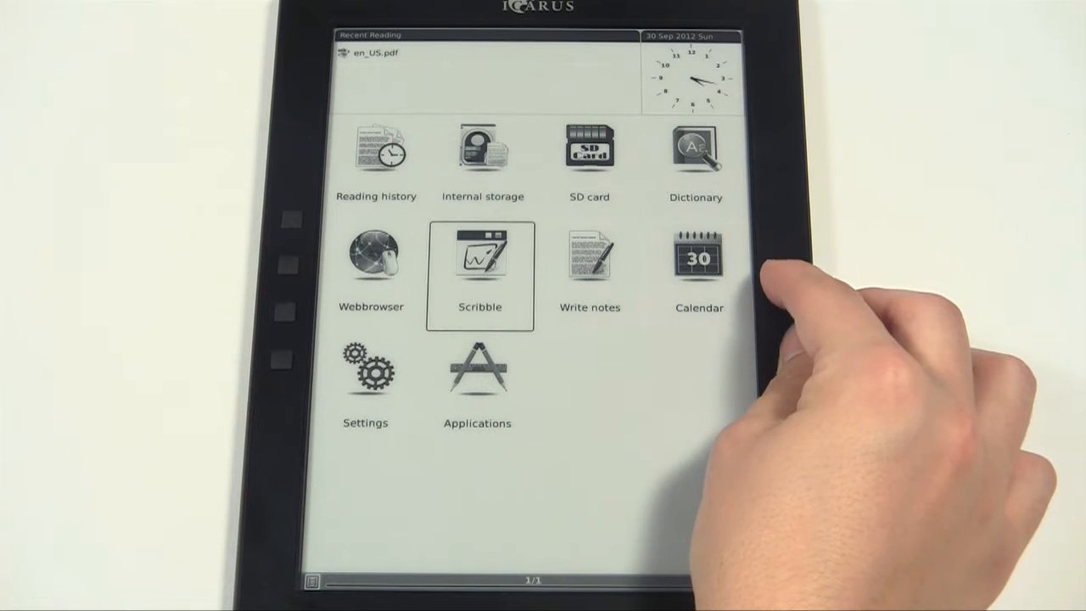
left_click(365, 373)
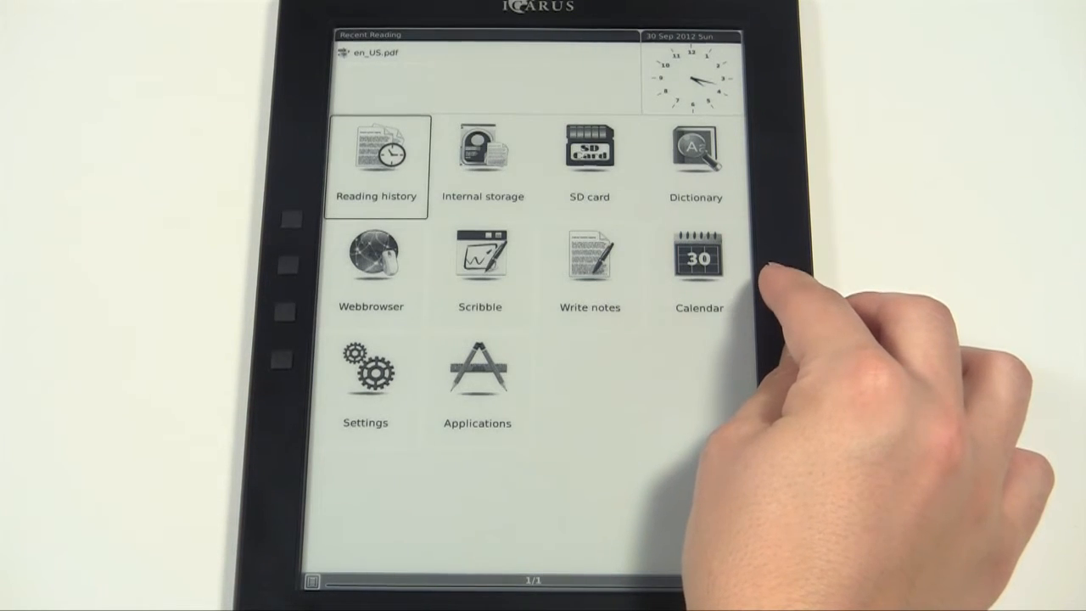
left_click(374, 153)
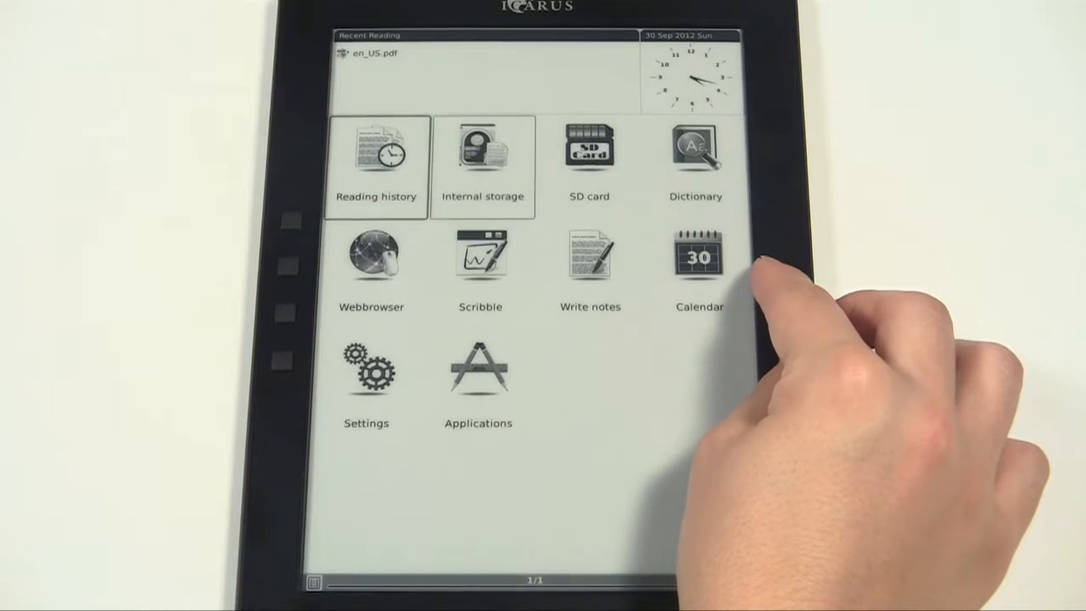
left_click(481, 156)
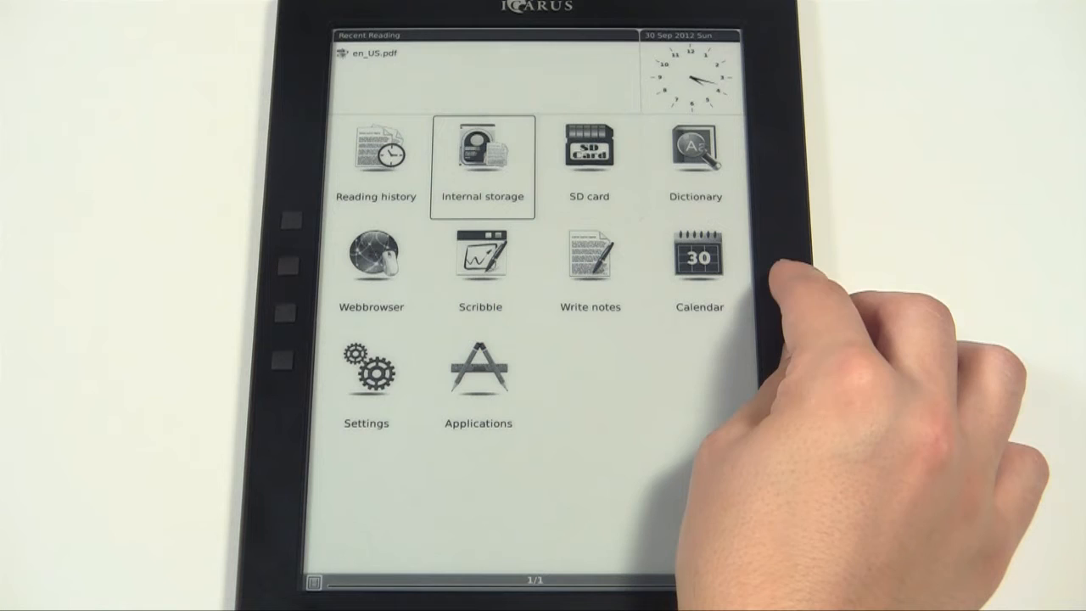
left_click(377, 158)
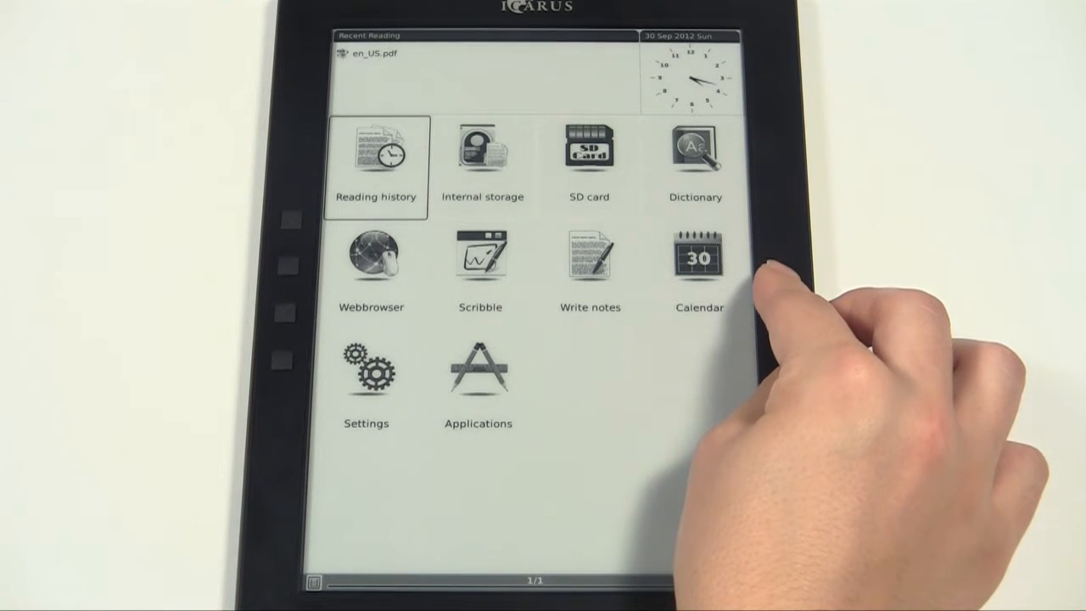
left_click(375, 156)
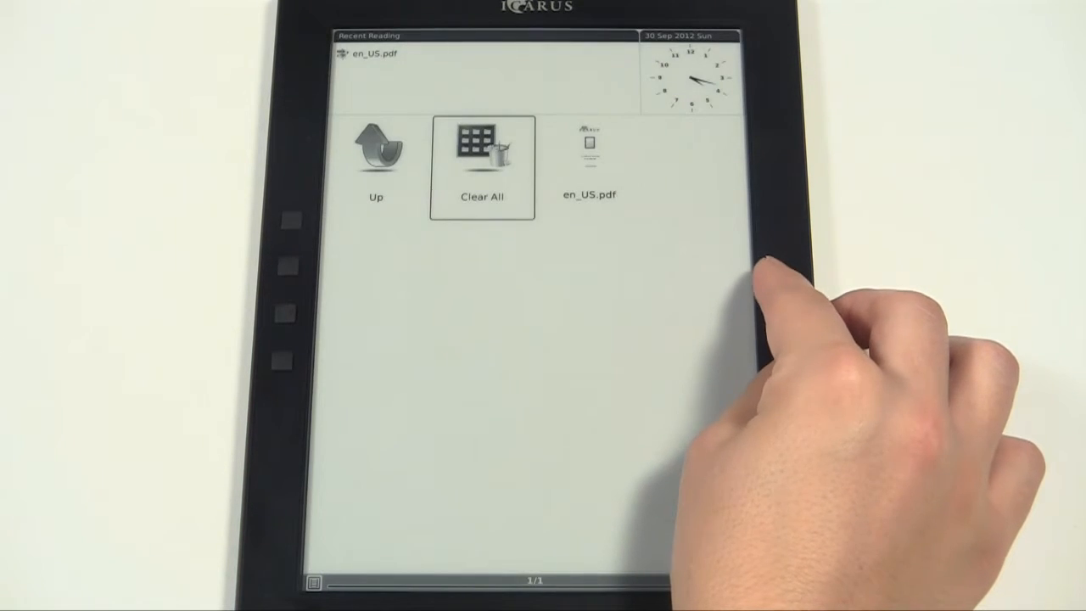
Select the en_US.pdf entry in the history list so it begins loading.
left_click(375, 156)
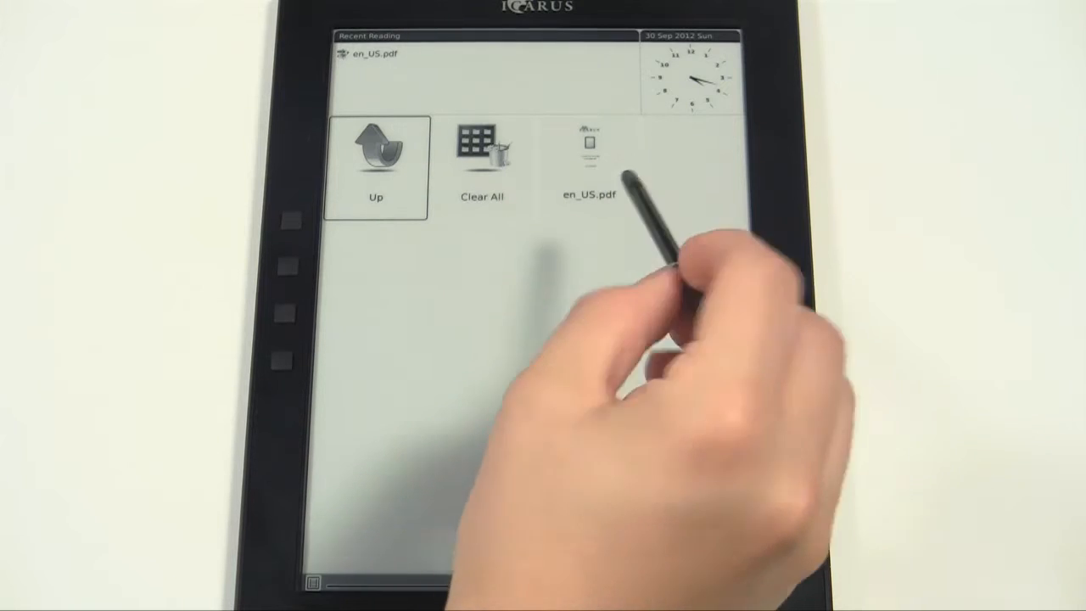
left_click(587, 153)
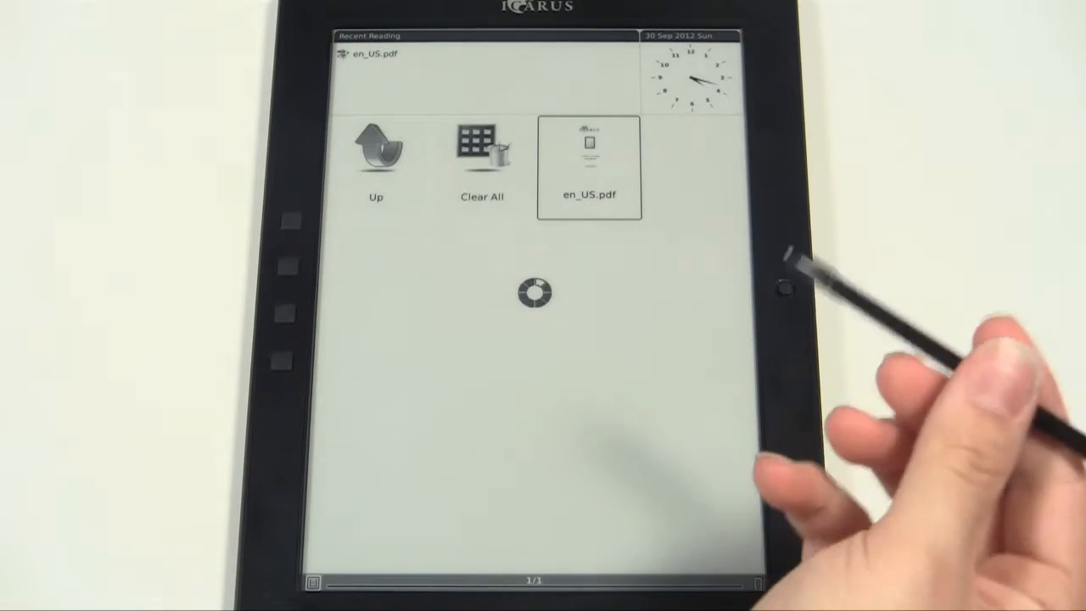
mouse_move(721, 382)
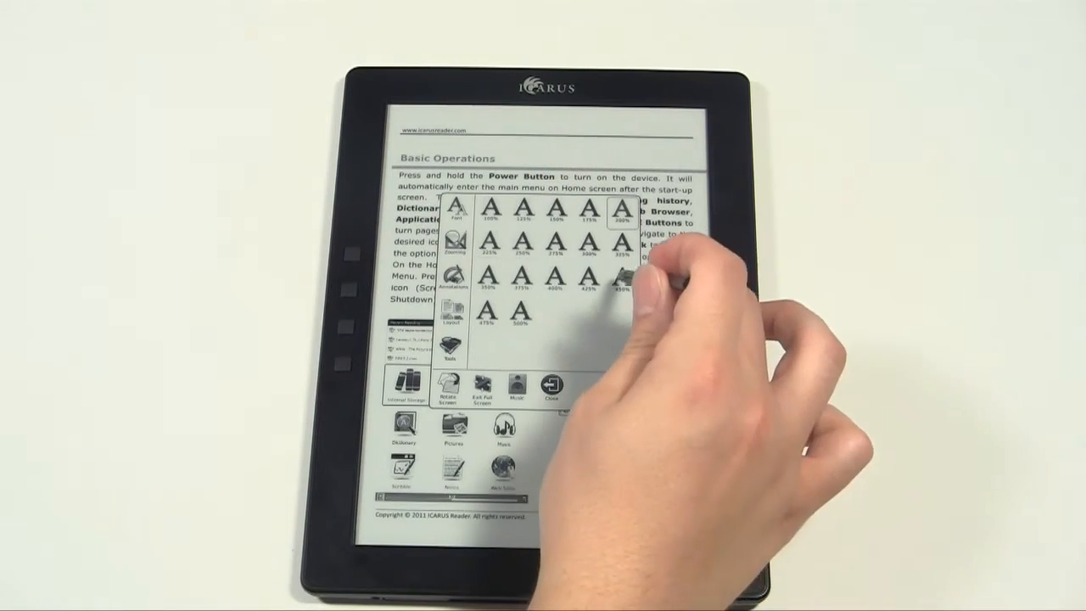
Apply a new text size to the Basic Operations page from the font-size grid.
left_click(549, 390)
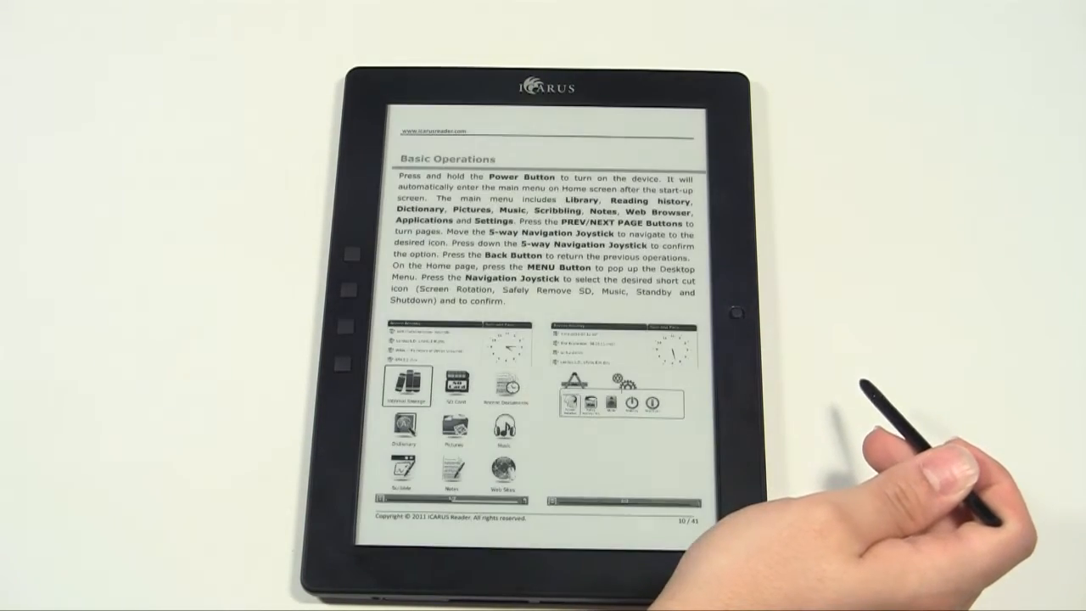